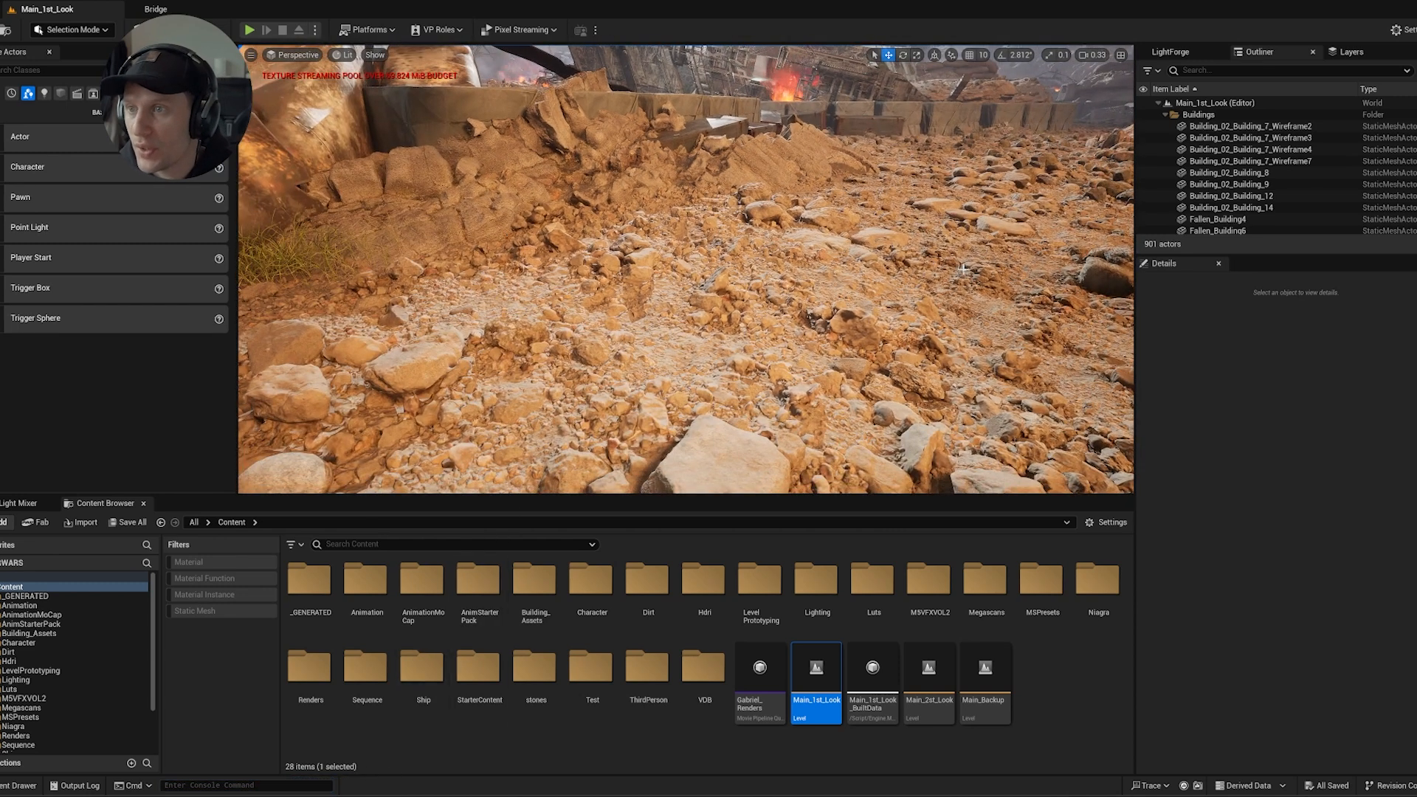
pyautogui.moveTo(456, 334)
pyautogui.write('r.RayTracing.Nanite.Mode 1')
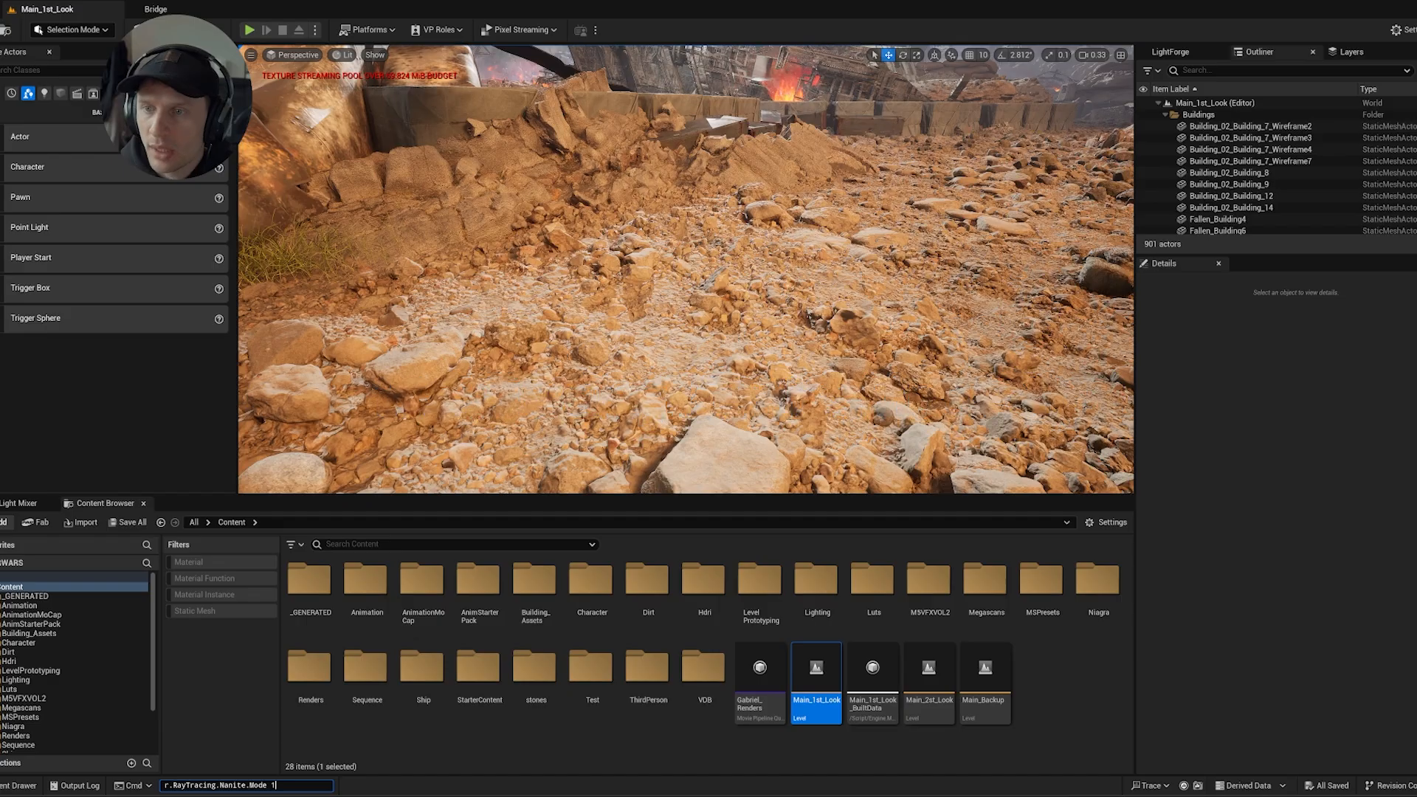
# - Run r.RayTracing.Nanite.Mode 1 to clear the dark shadow spots from the battlefield
pyautogui.press('enter')
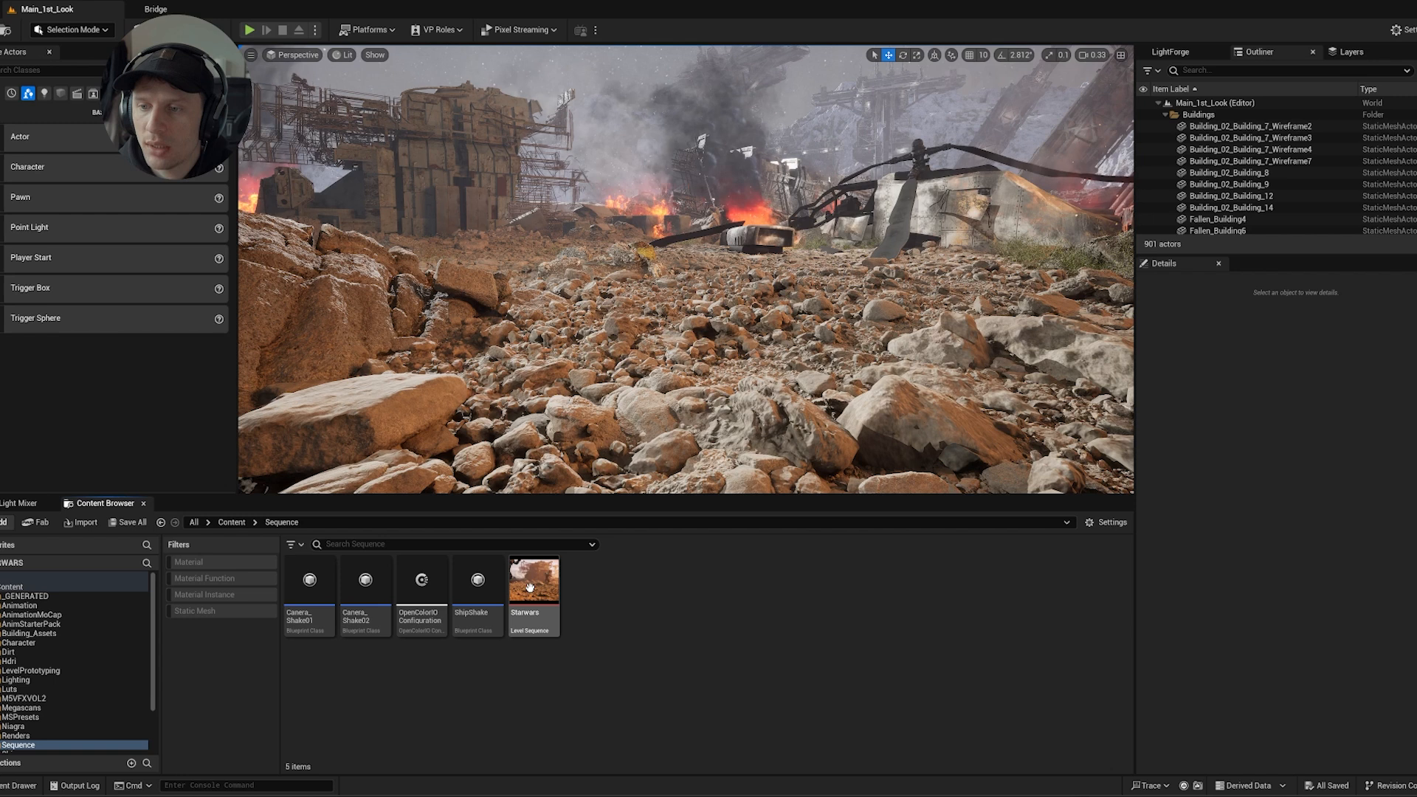
# - Load the Starwars level sequence from the Sequence folder into Sequencer
pyautogui.doubleClick(533, 579)
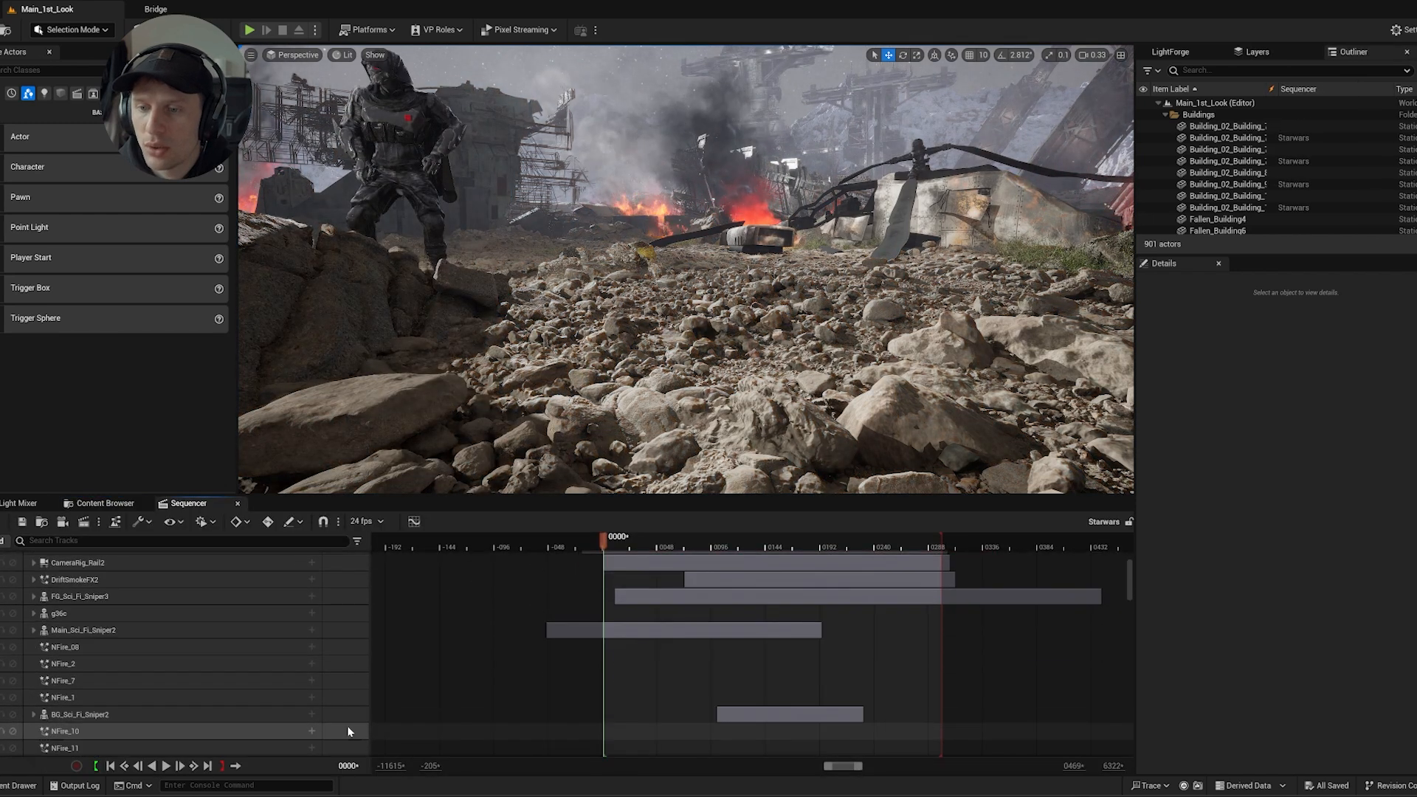